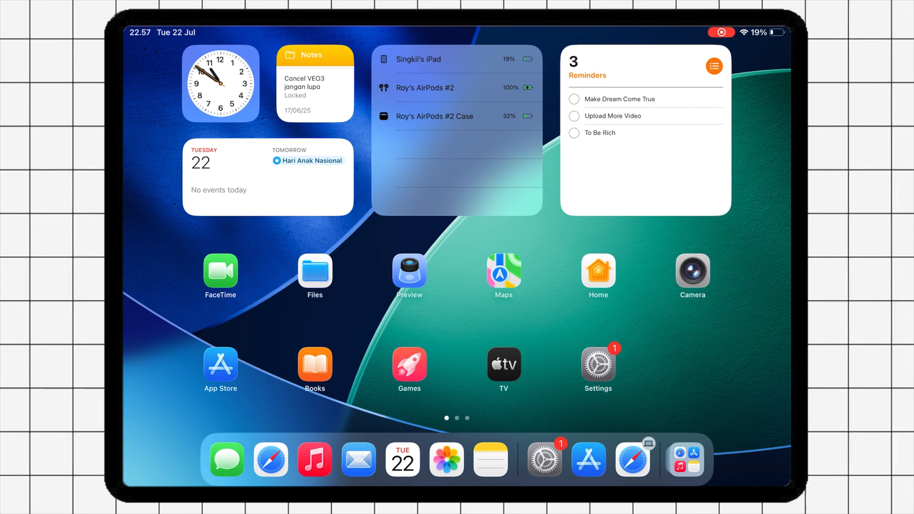
Swipe across the Home Screen to bring up Safari
{"action": "scroll", "scroll_direction": "left", "scroll_amount": 3}
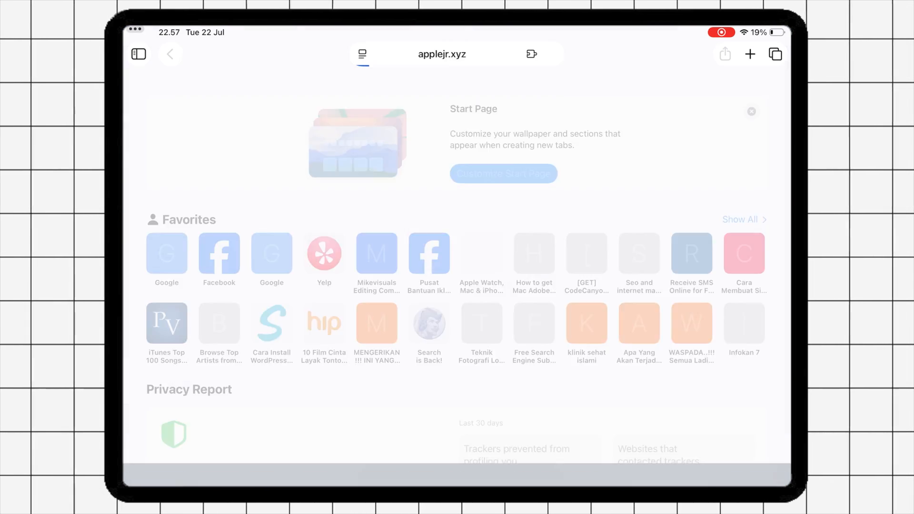
Load applejr.xyz, scroll the signer list, and download the AppleJr DNS anti-revoke profile
{"action": "left_click", "coordinate": [441, 55]}
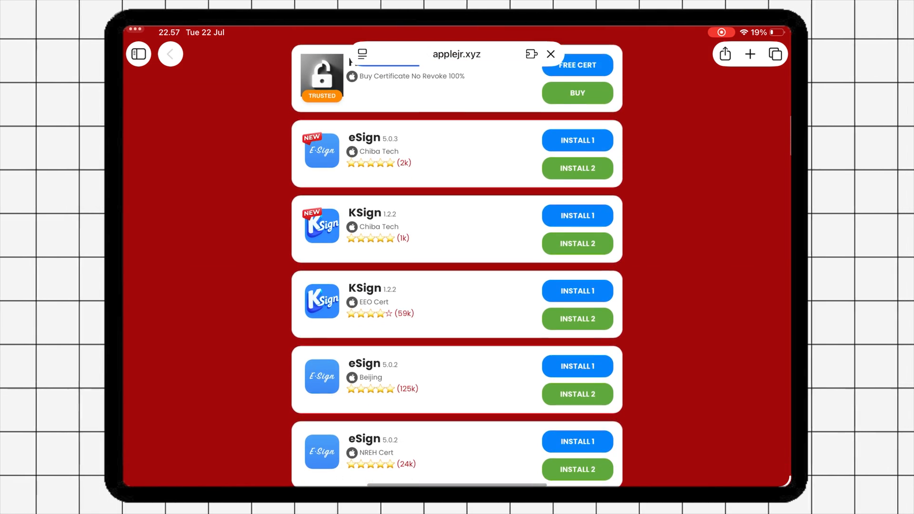
{"action": "scroll", "scroll_direction": "down", "scroll_amount": 3}
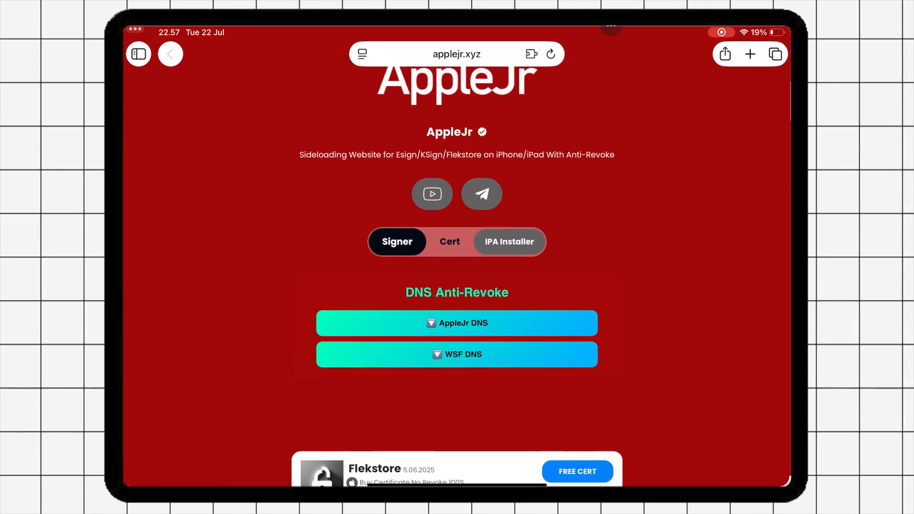
{"action": "left_click", "coordinate": [456, 323]}
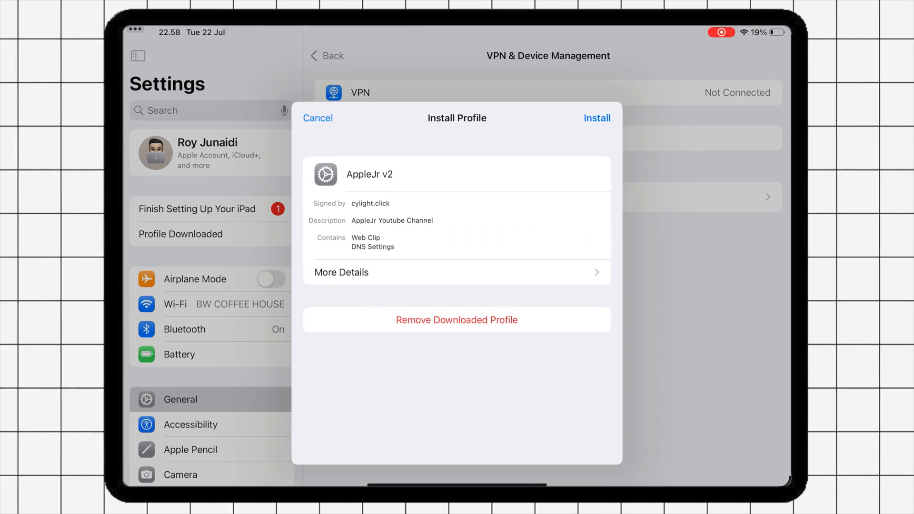
Install the AppleJr v2 DNS profile in VPN & Device Management, confirming the alert
{"action": "left_click", "coordinate": [596, 117]}
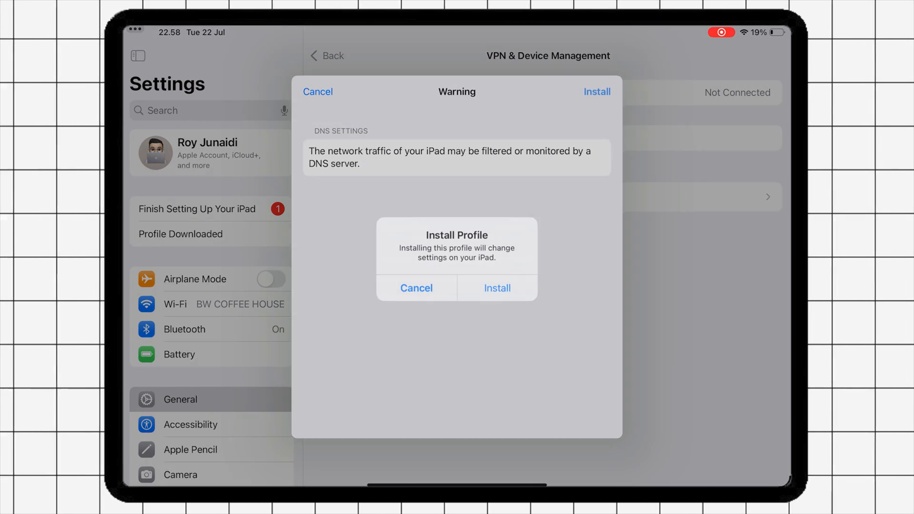
{"action": "left_click", "coordinate": [497, 288]}
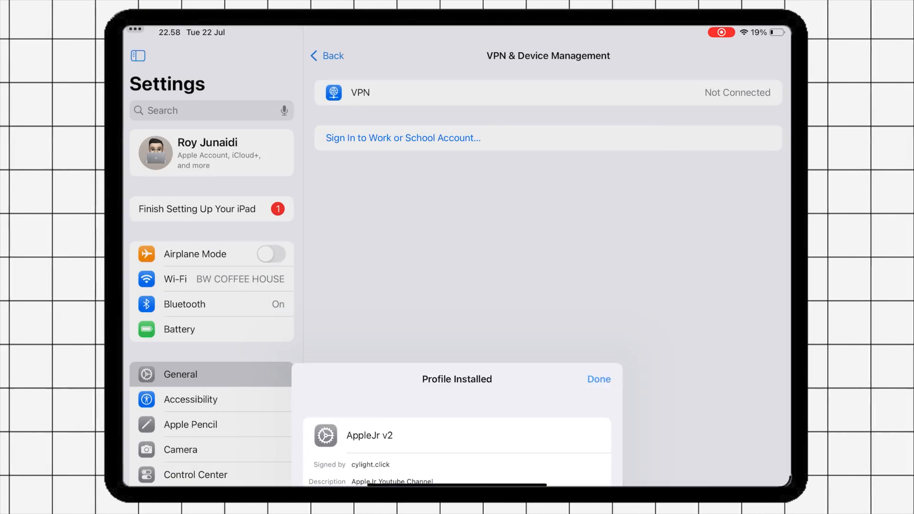
{"action": "left_click", "coordinate": [598, 379]}
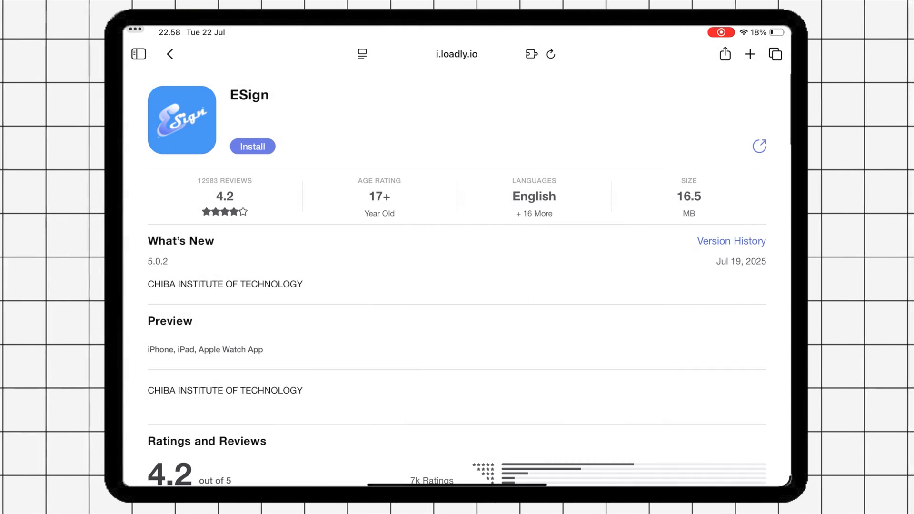
Scroll the ESign 5.0.2 page on i.loadly.io to view details and reviews
{"action": "scroll", "scroll_direction": "up", "scroll_amount": 3}
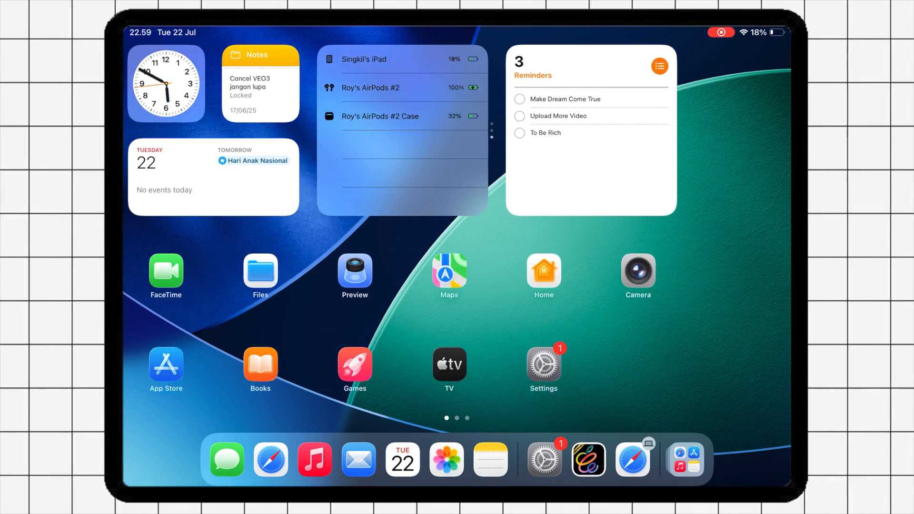
Trust the CHIBA INSTITUTE OF TECHNOLOGY developer in Settings' VPN & Device Management
{"action": "left_click", "coordinate": [543, 363]}
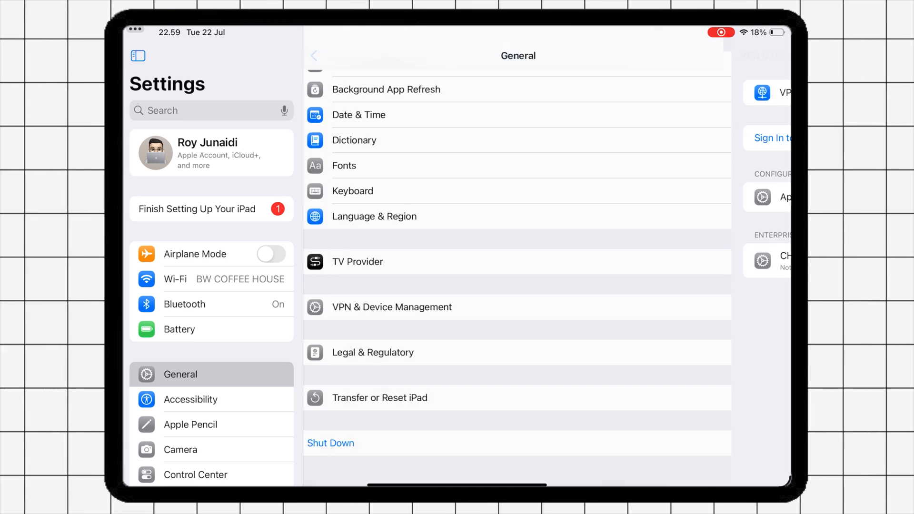
{"action": "left_click", "coordinate": [391, 307]}
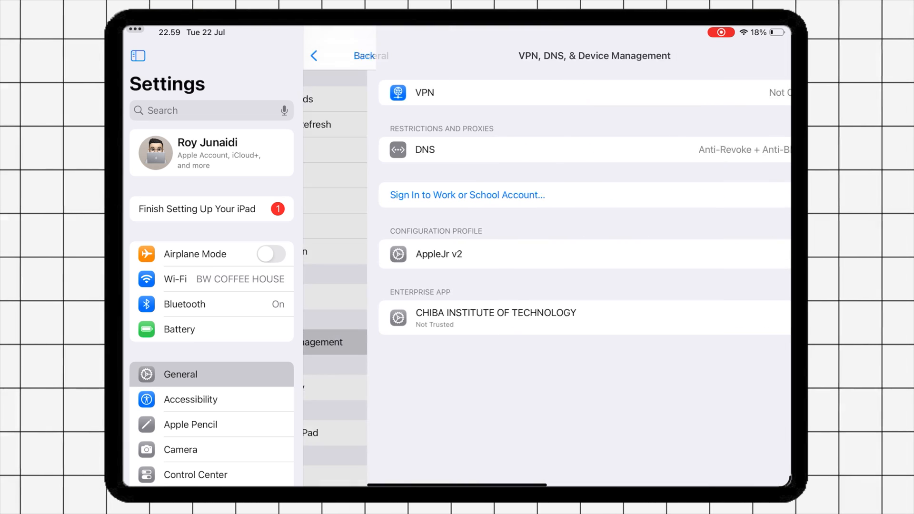
{"action": "left_click", "coordinate": [496, 317]}
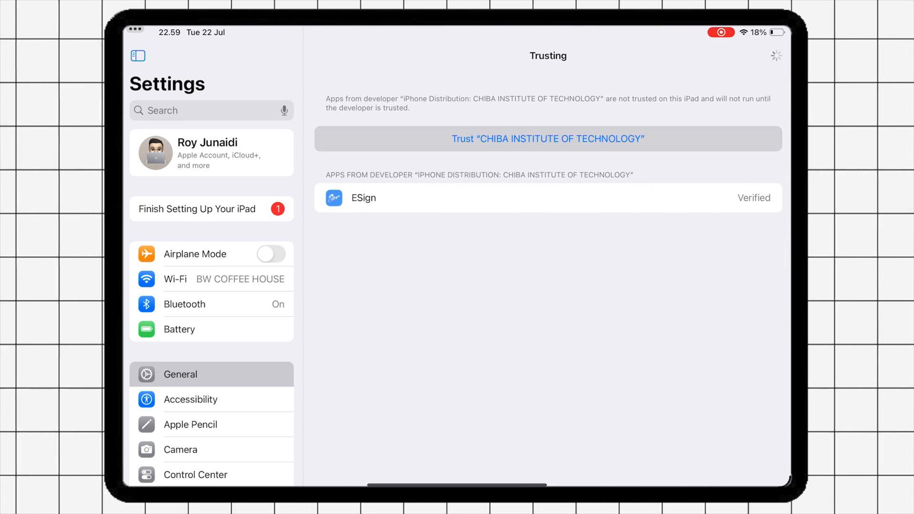
{"action": "left_click", "coordinate": [547, 139]}
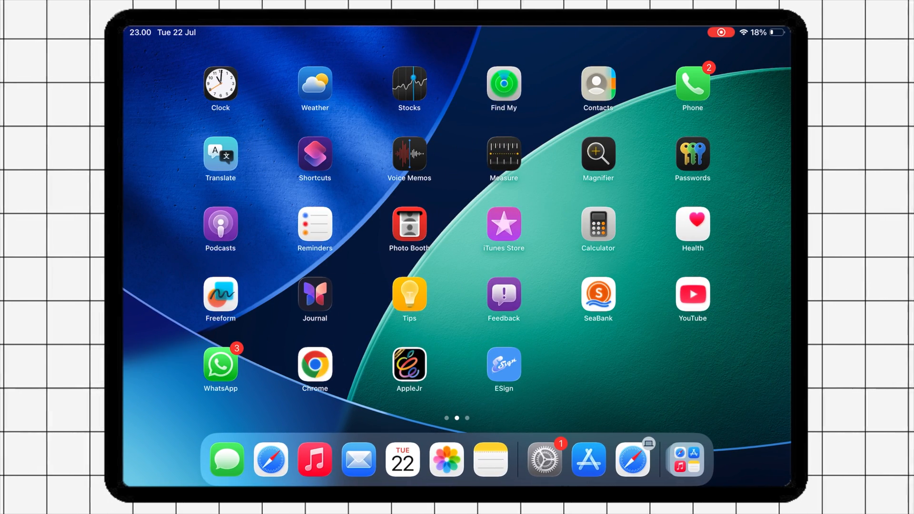
Launch ESign and agree to its Service Agreement
{"action": "left_click", "coordinate": [503, 364]}
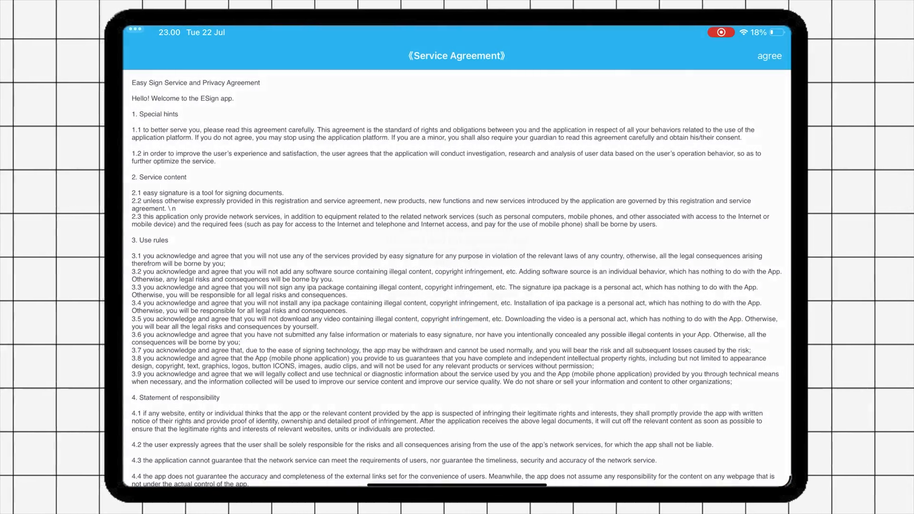
{"action": "left_click", "coordinate": [770, 56]}
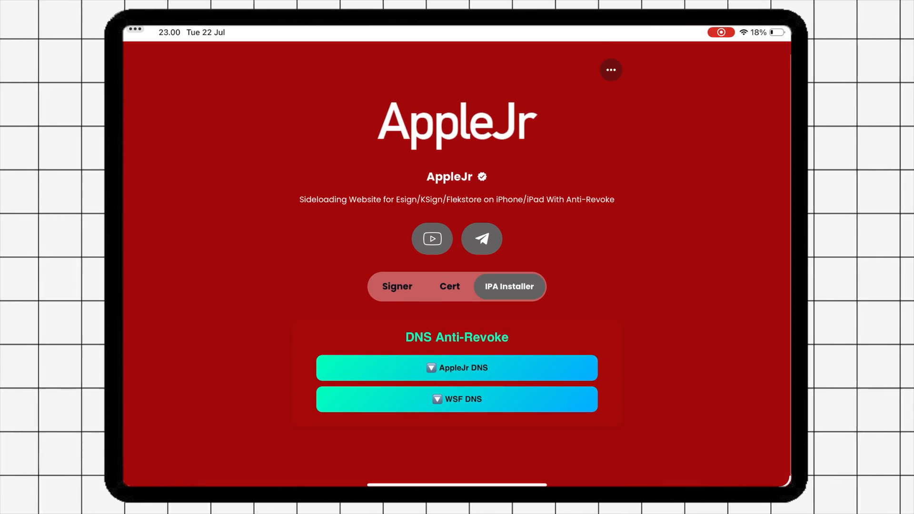
Download Esign & Ksign Certificate.zip from AppleJr's Cert section and save it on the iPad
{"action": "left_click", "coordinate": [450, 286]}
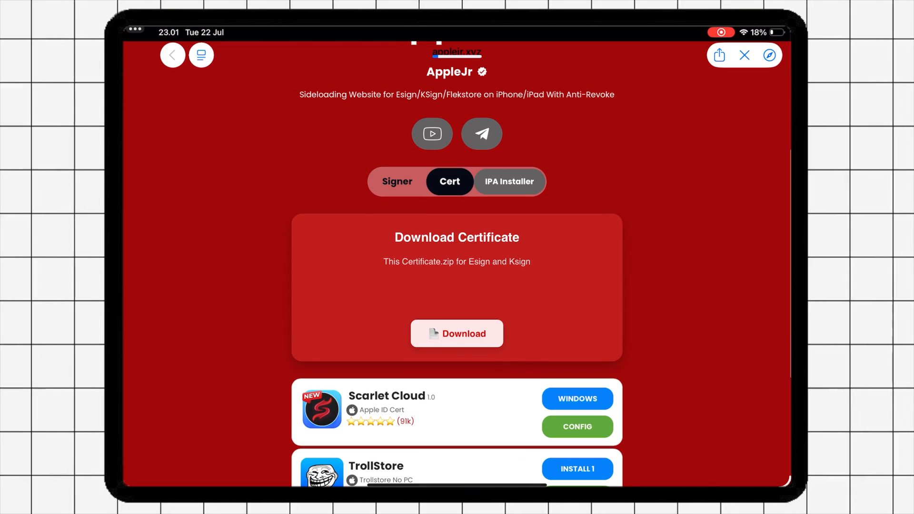
{"action": "left_click", "coordinate": [457, 333]}
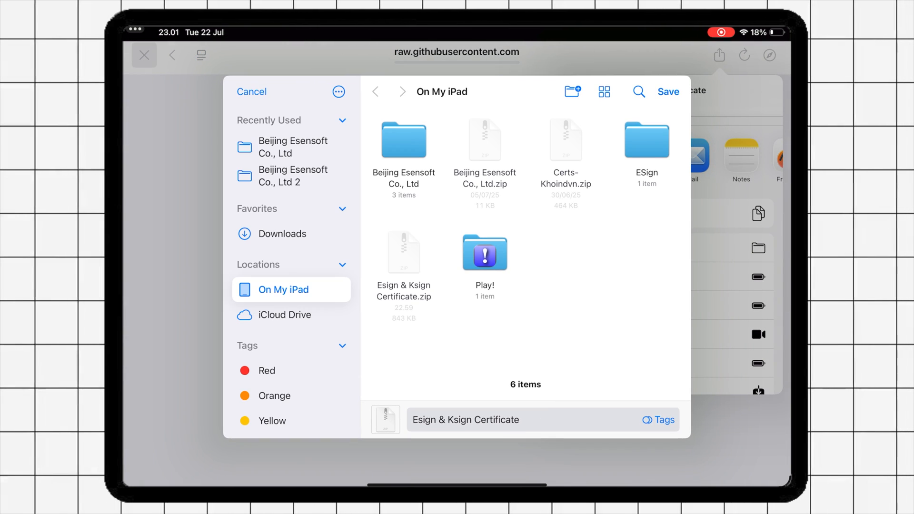
{"action": "left_click", "coordinate": [668, 91]}
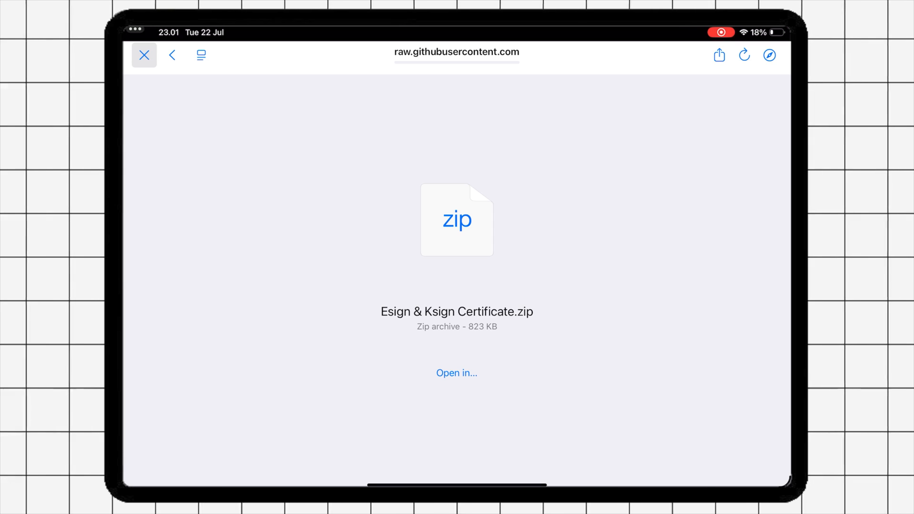
Send Esign & Ksign Certificate.zip to ESign and import it into the File List
{"action": "left_click", "coordinate": [143, 55]}
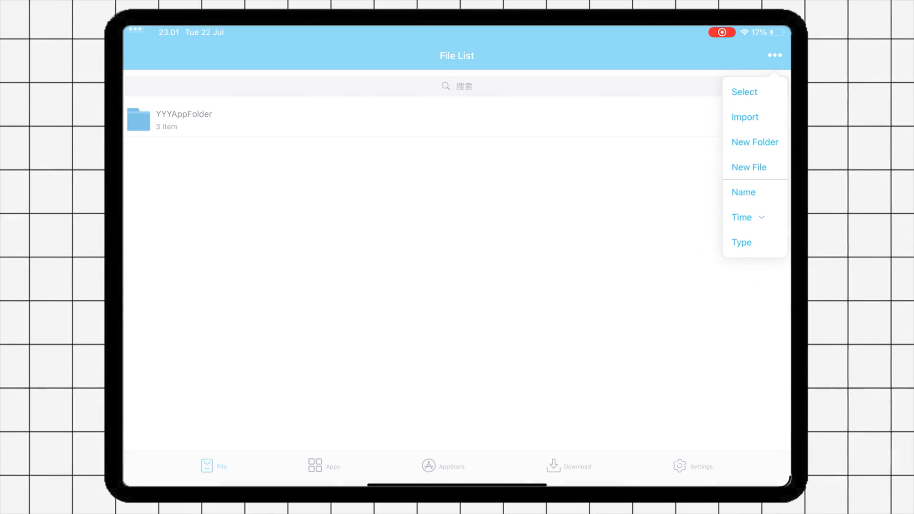
{"action": "left_click", "coordinate": [745, 117]}
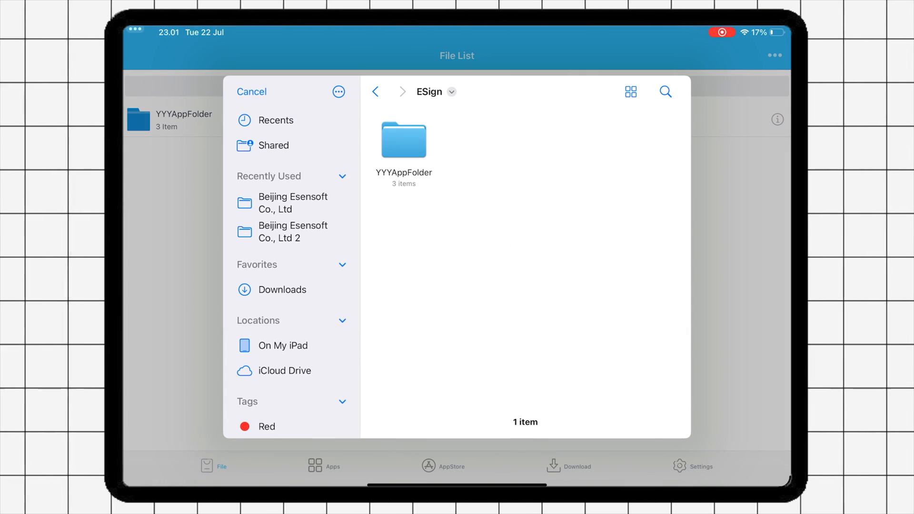
{"action": "left_click", "coordinate": [283, 345]}
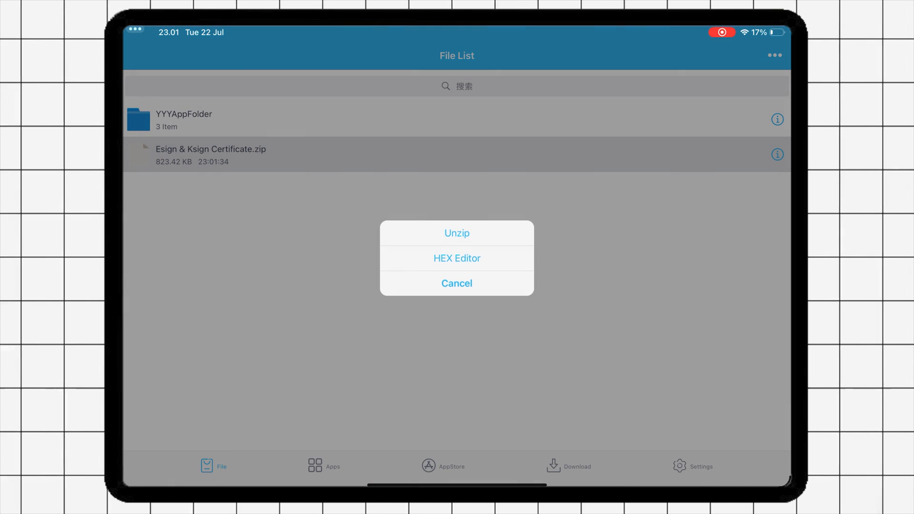
Unzip the archive and import the CHIBA certificate from ESignCert into Certificate Management
{"action": "left_click", "coordinate": [457, 233]}
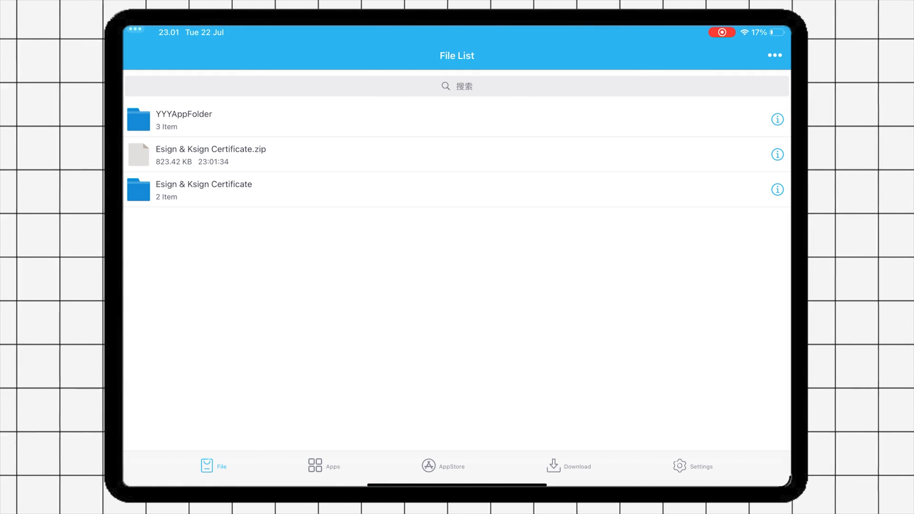
{"action": "left_click", "coordinate": [204, 190]}
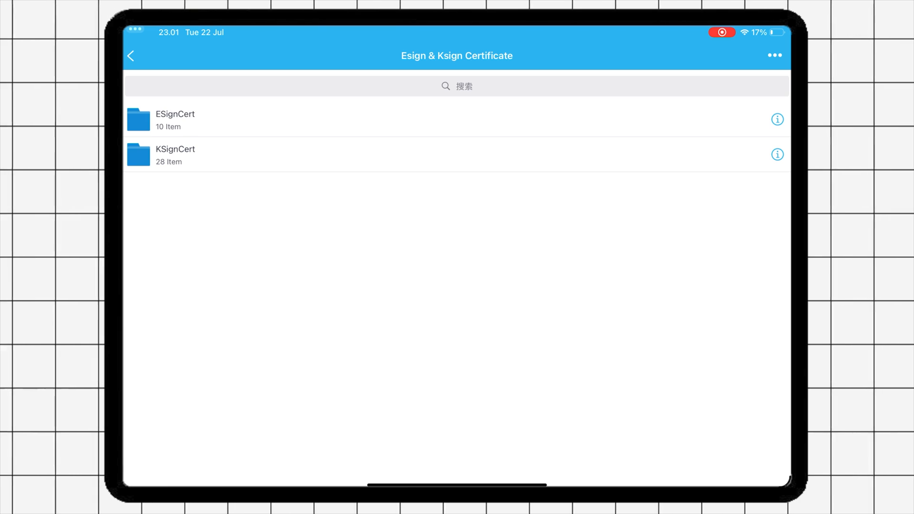
{"action": "left_click", "coordinate": [174, 119]}
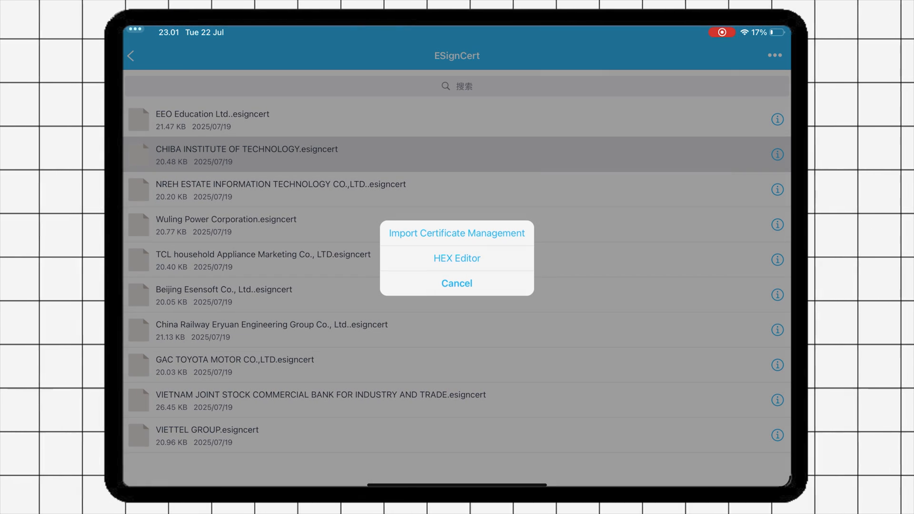
{"action": "left_click", "coordinate": [457, 233]}
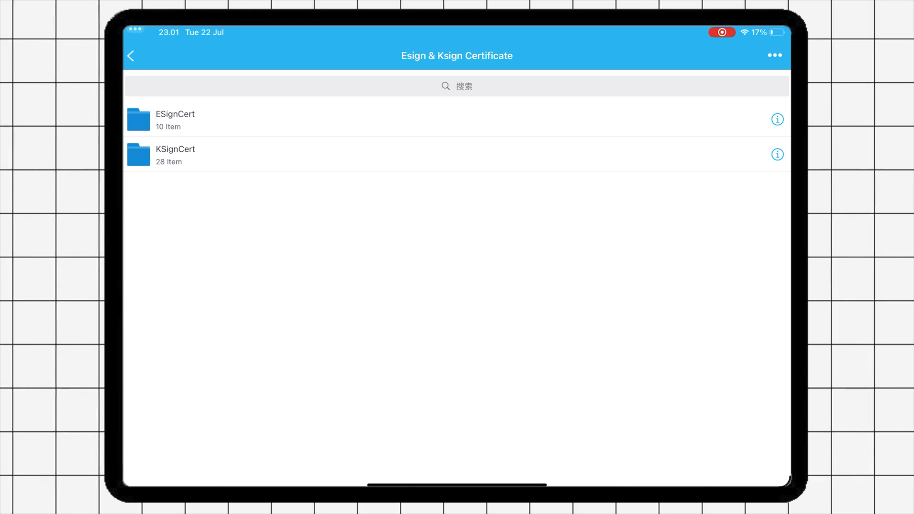
{"action": "left_click", "coordinate": [130, 56]}
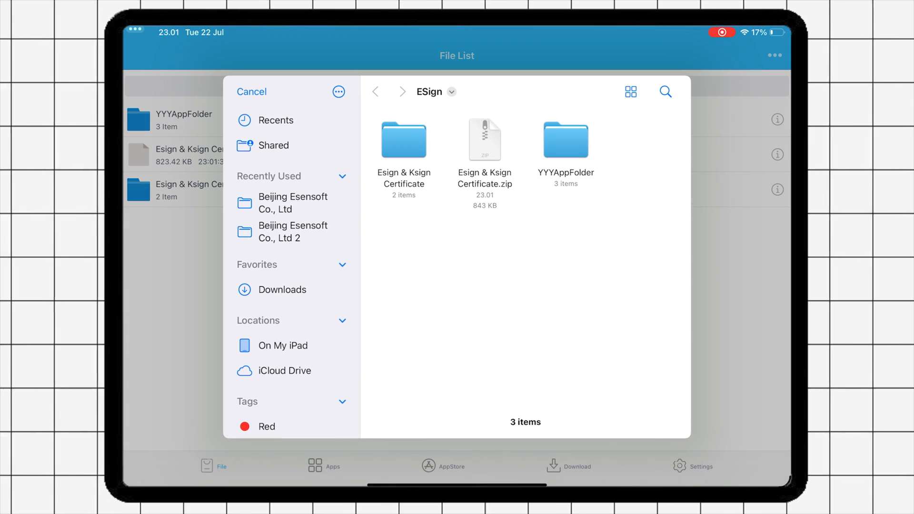
Search the import picker for 'Delta' and pick Delta_2.670.714_1746600471.ipa
{"action": "left_click", "coordinate": [283, 345]}
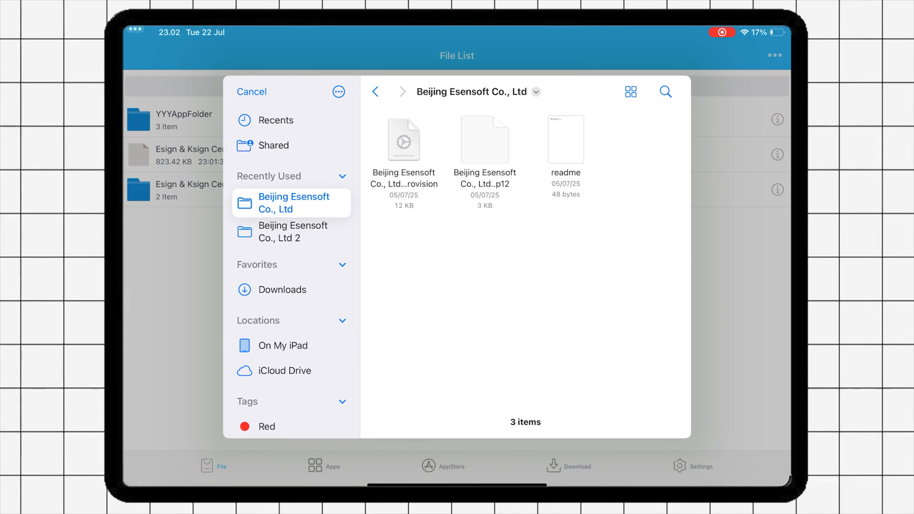
{"action": "type", "text": "Delt"}
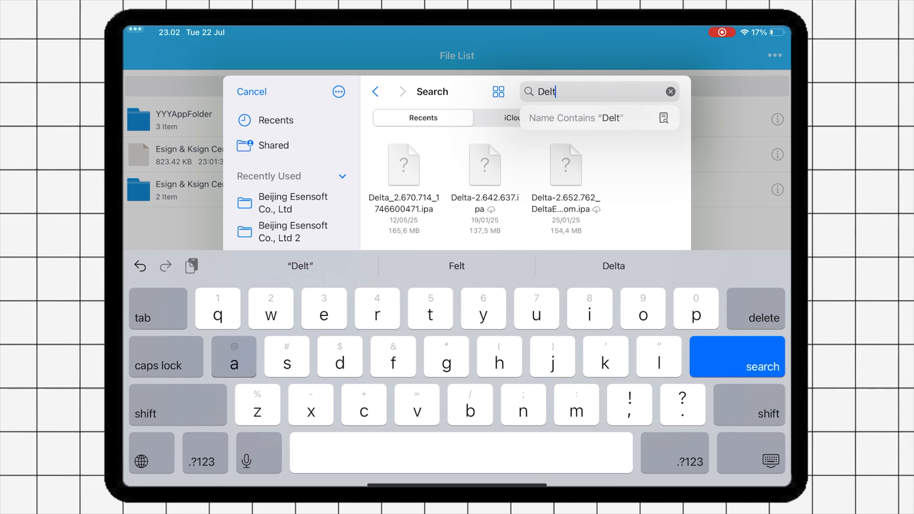
{"action": "type", "text": "a"}
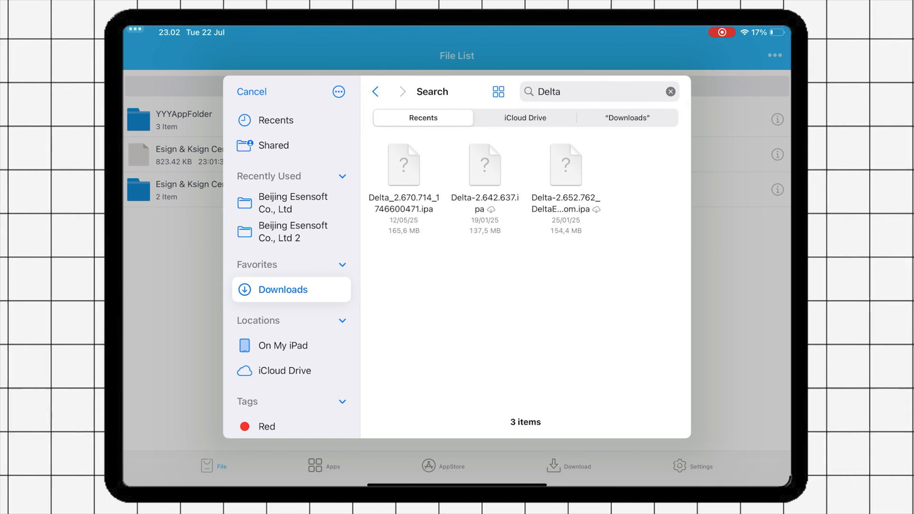
{"action": "left_click", "coordinate": [251, 91]}
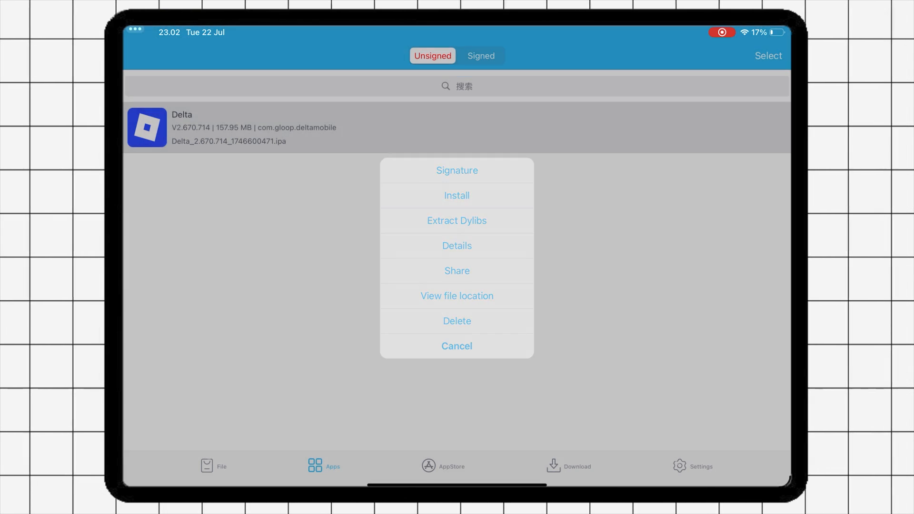
Start signing Delta 2.670.714 from the unsigned apps list
{"action": "left_click", "coordinate": [457, 170]}
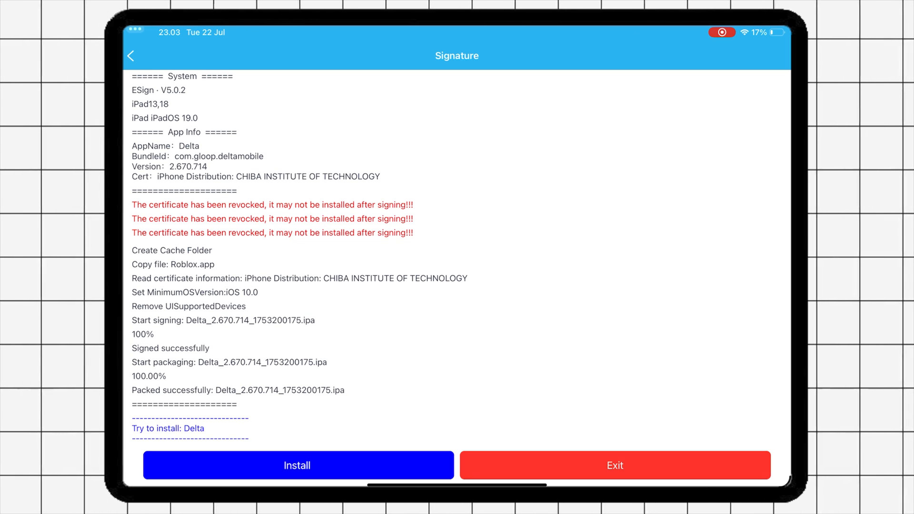
Install the signed Delta app and confirm the installation prompt
{"action": "left_click", "coordinate": [297, 465]}
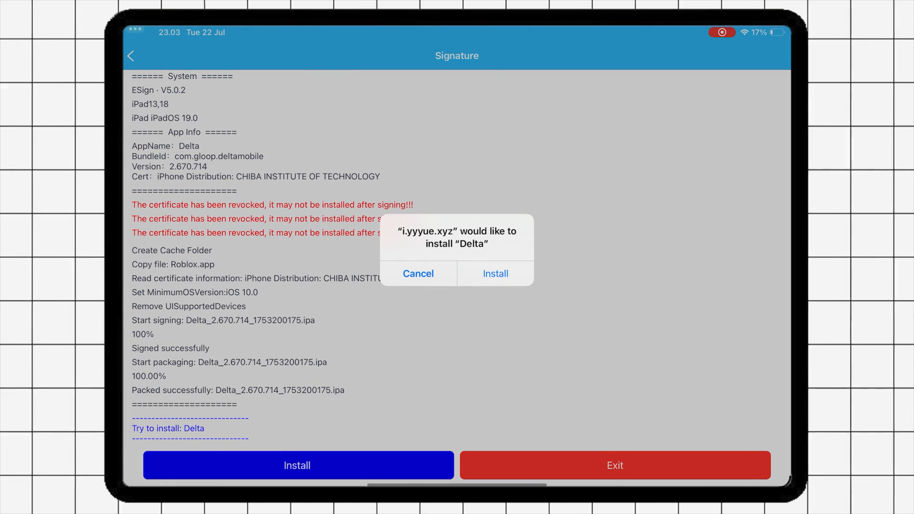
{"action": "left_click", "coordinate": [495, 273]}
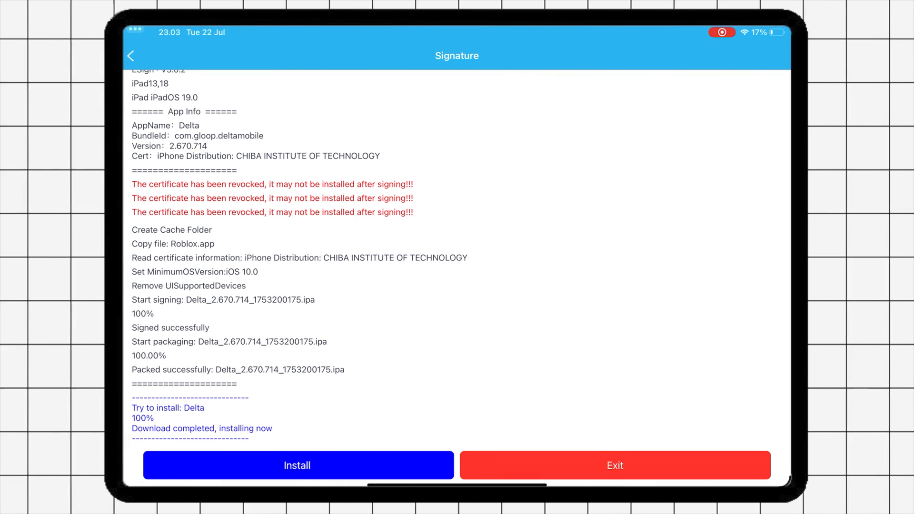